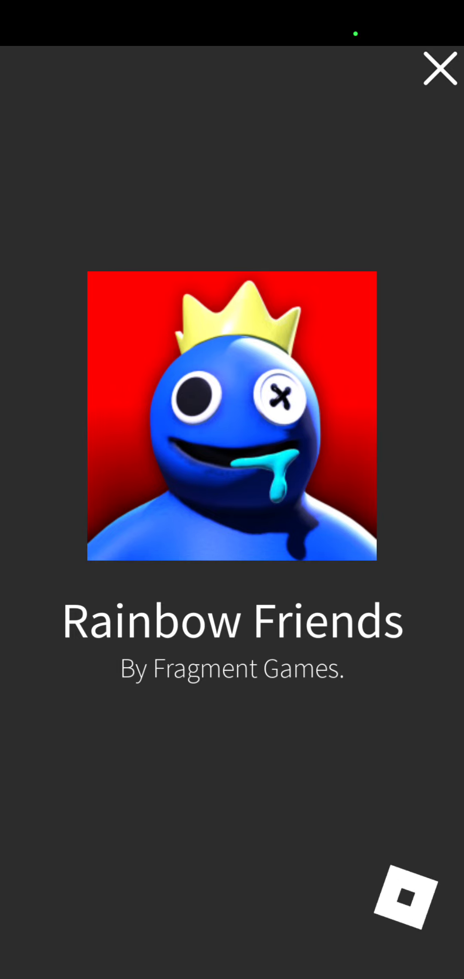
- Leave the Rainbow Friends game, returning to Roblox Home with the leave-app prompt showing
left_click(439, 68)
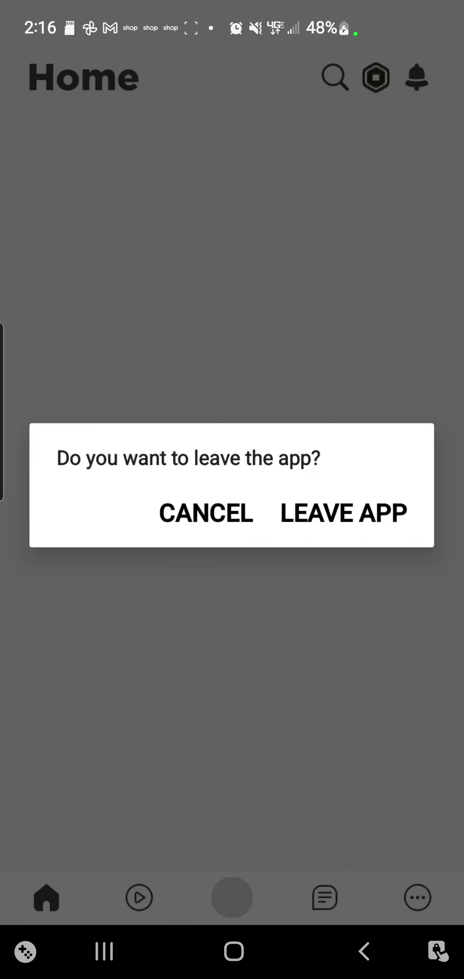
- Cancel leaving the app and scroll Rainbow Friends details to its description, stats, genre and dates
left_click(206, 511)
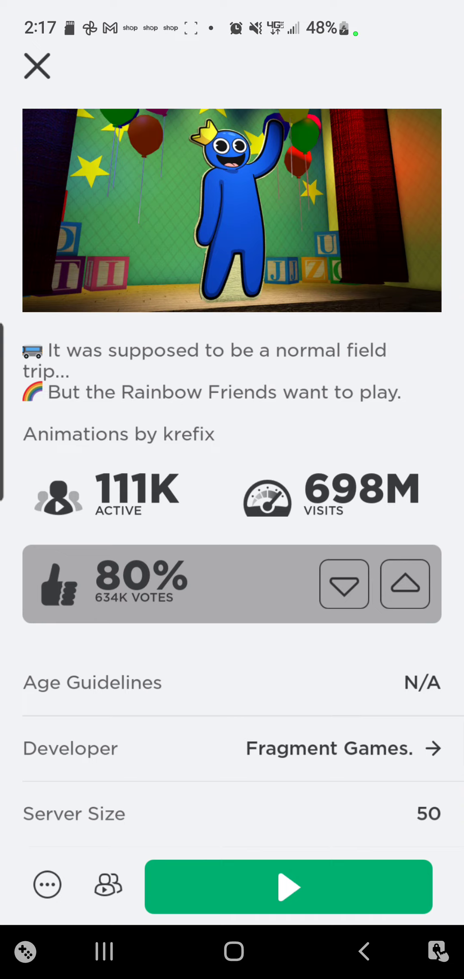
scroll("down", 3)
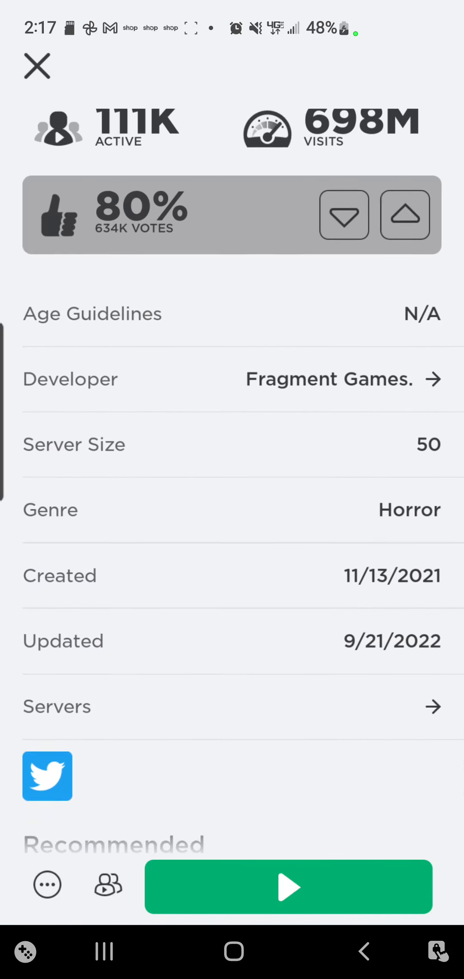
scroll("down", 3)
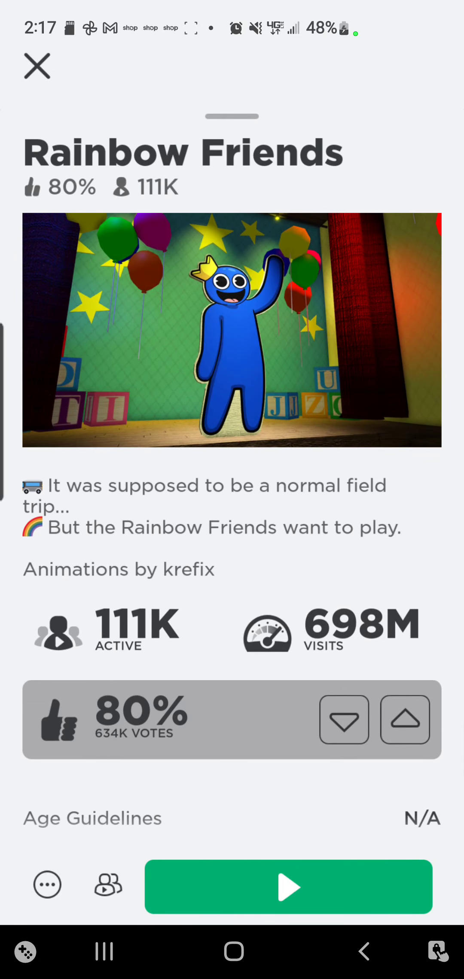